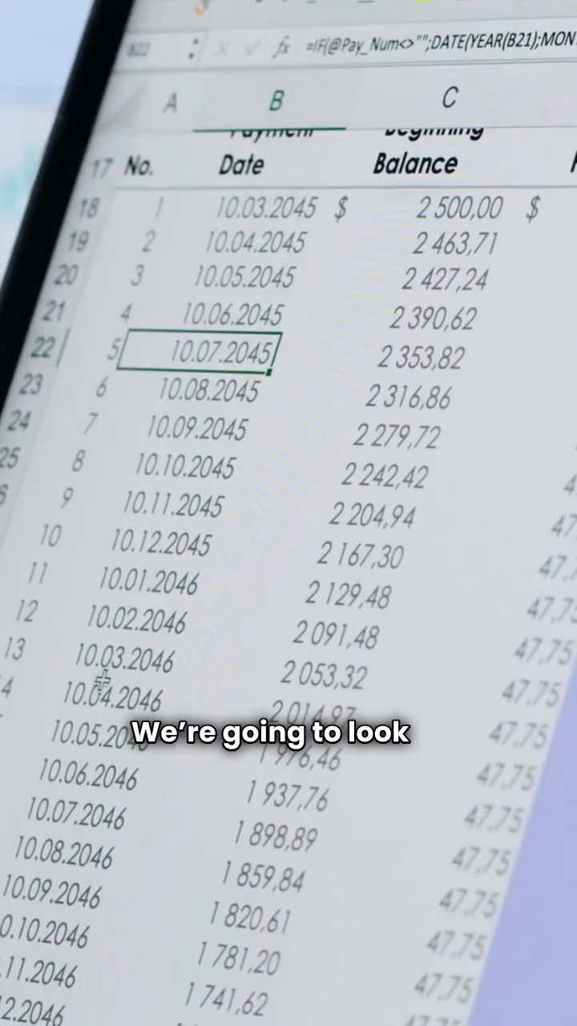
scroll(down, 3)
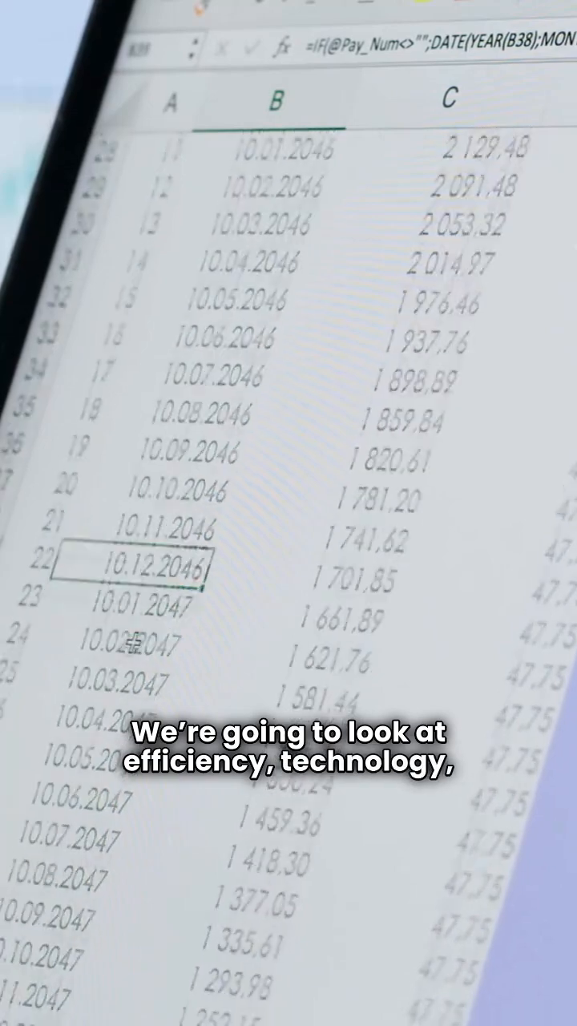
scroll(down, 3)
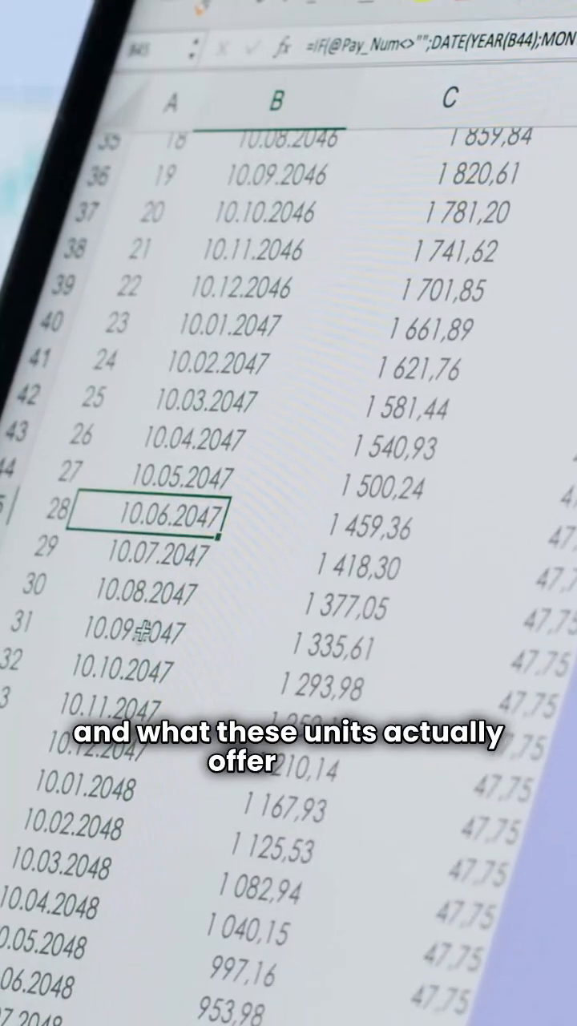
scroll(down, 3)
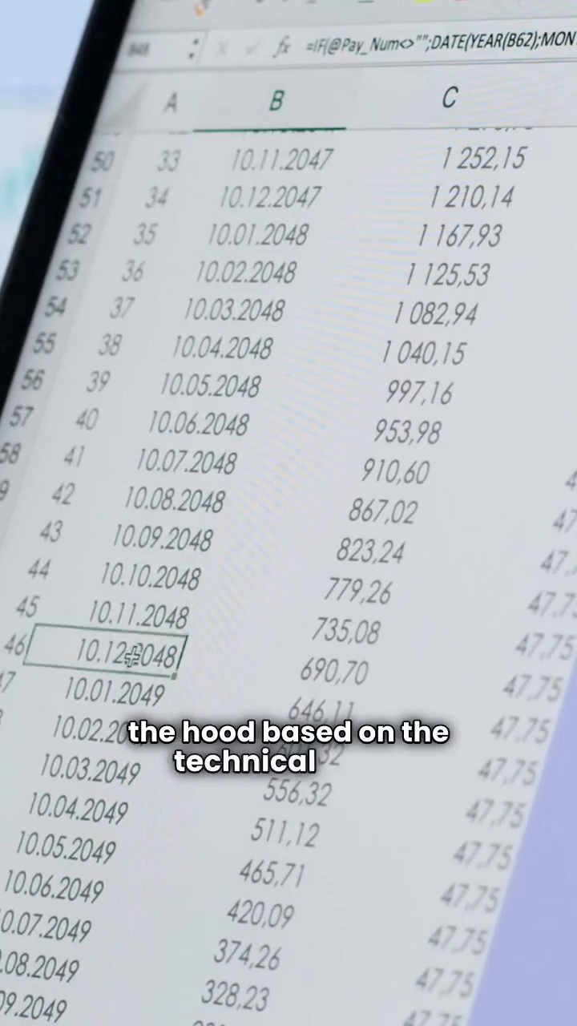